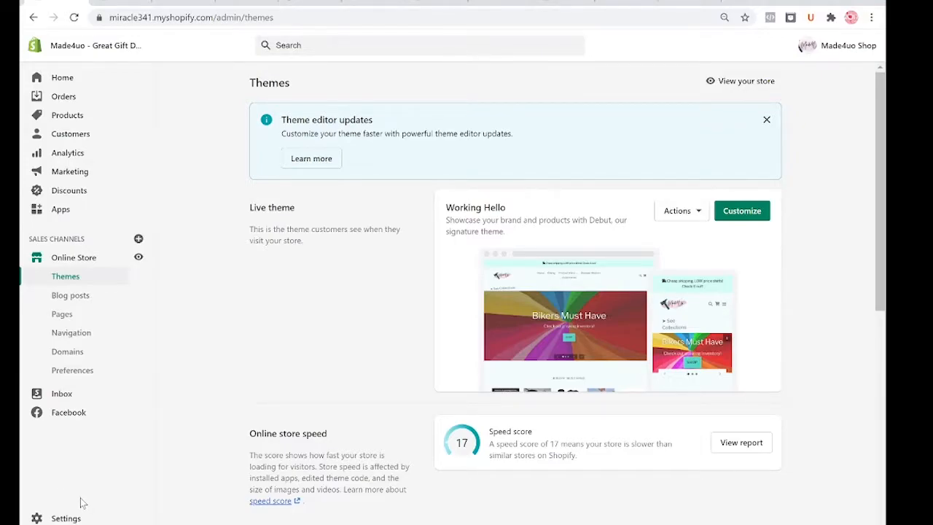
pyautogui.moveTo(88, 430)
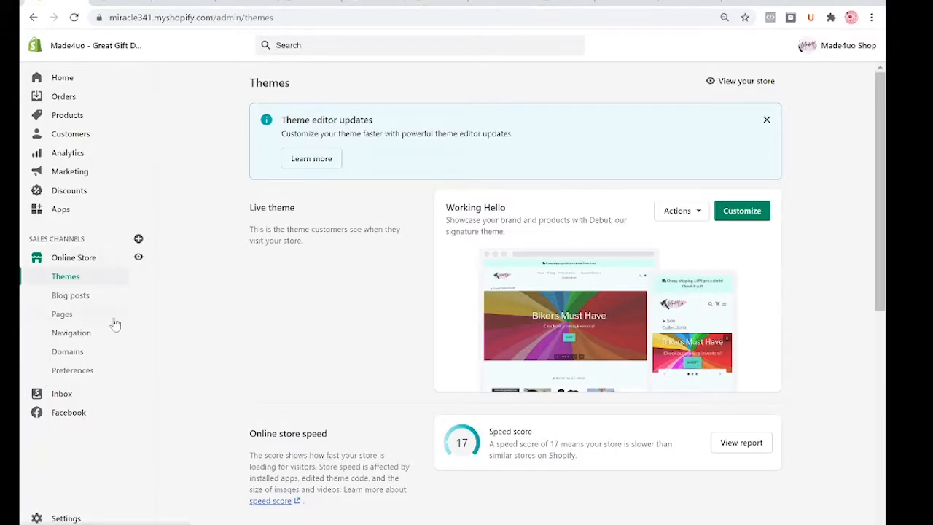
# Open the Debut theme's code editor from its Actions menu in the Theme library
pyautogui.scroll(-3)
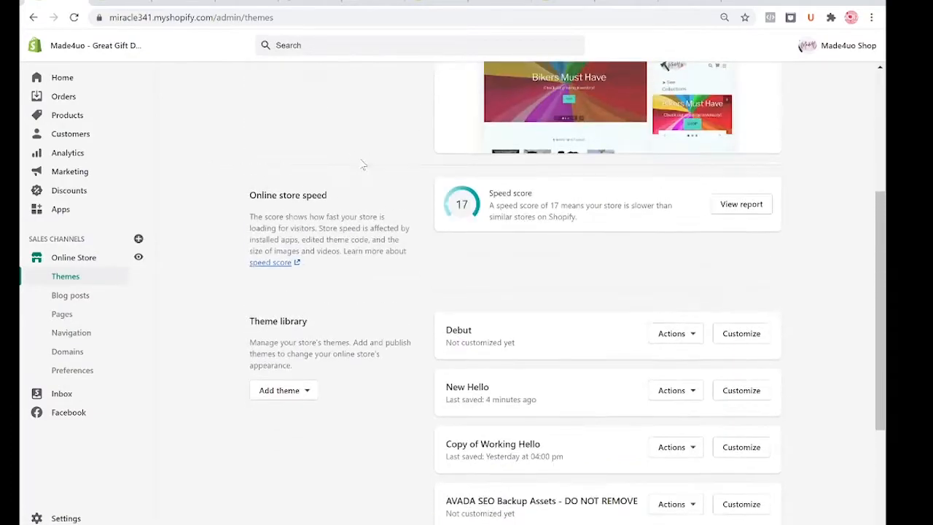
pyautogui.moveTo(516, 344)
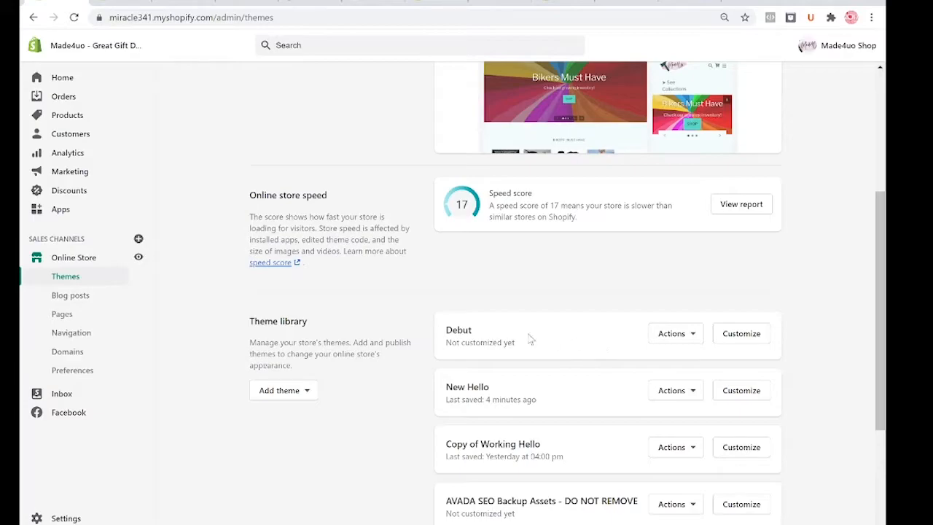
pyautogui.click(675, 333)
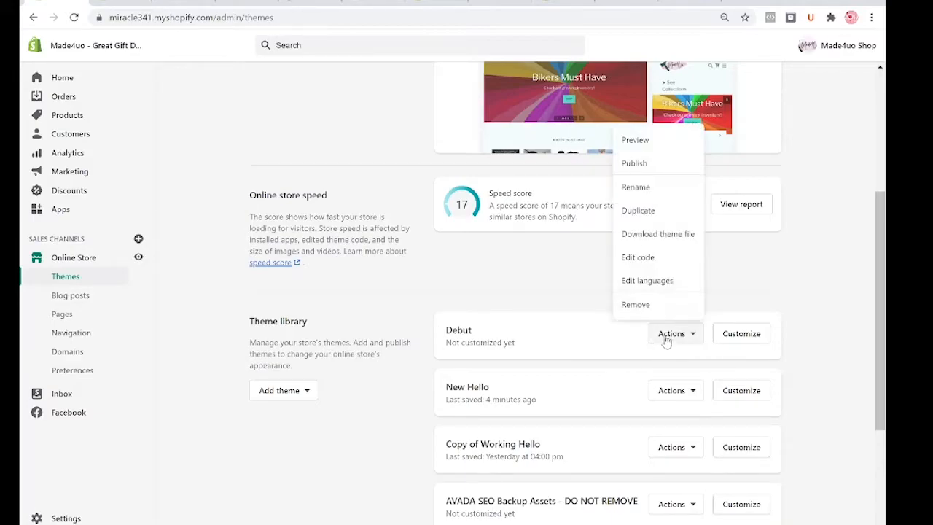
pyautogui.click(637, 256)
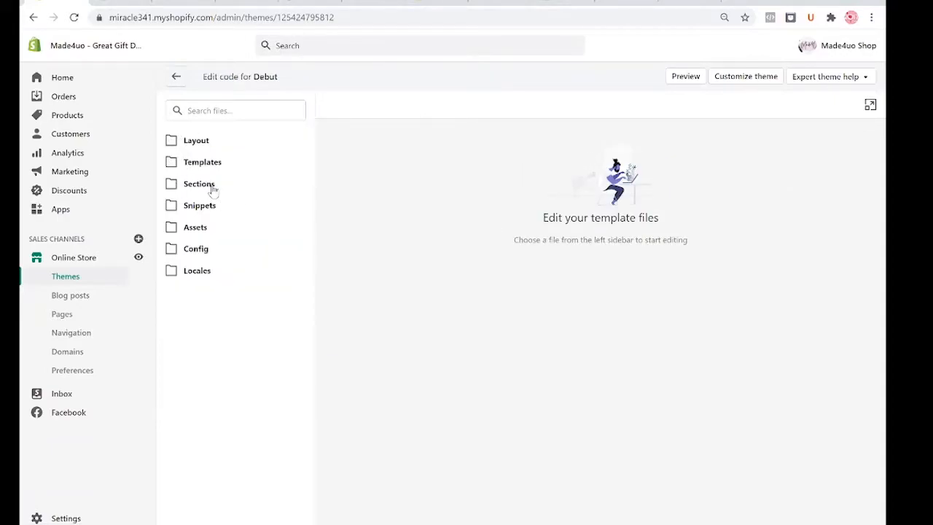
# Add a new section file named 'clickable-image' under the Sections folder
pyautogui.click(198, 182)
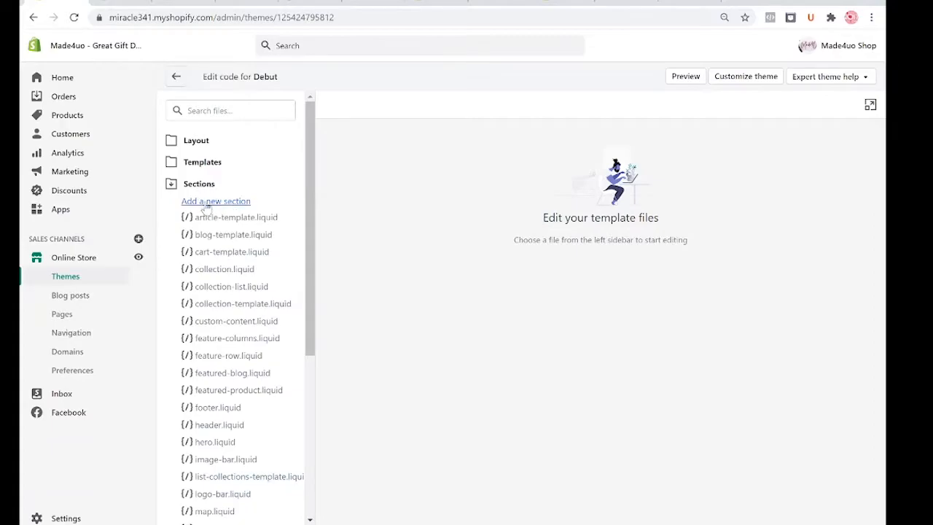
pyautogui.click(215, 200)
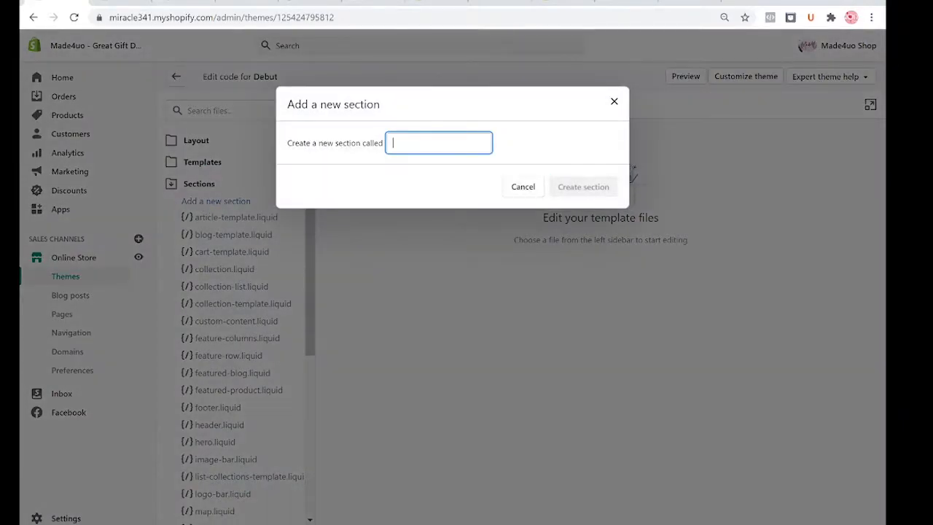
pyautogui.write('clickable')
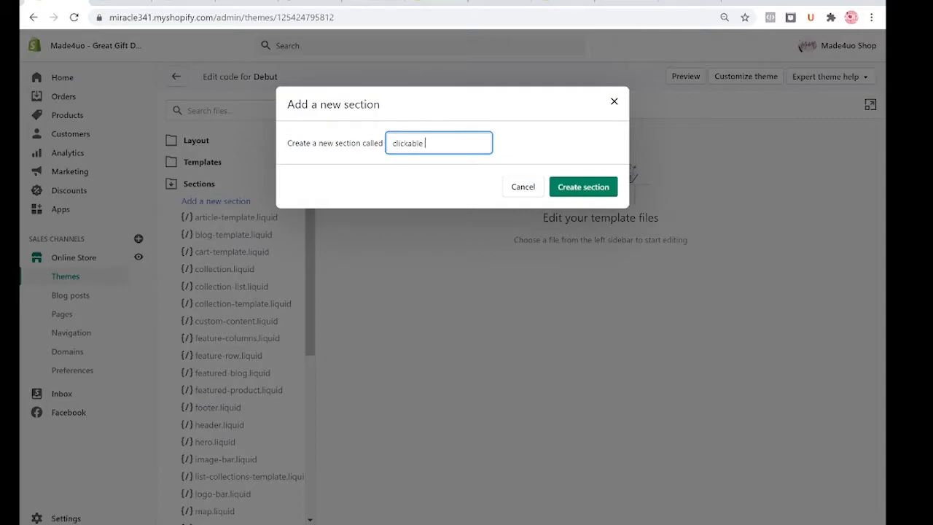
pyautogui.write('image')
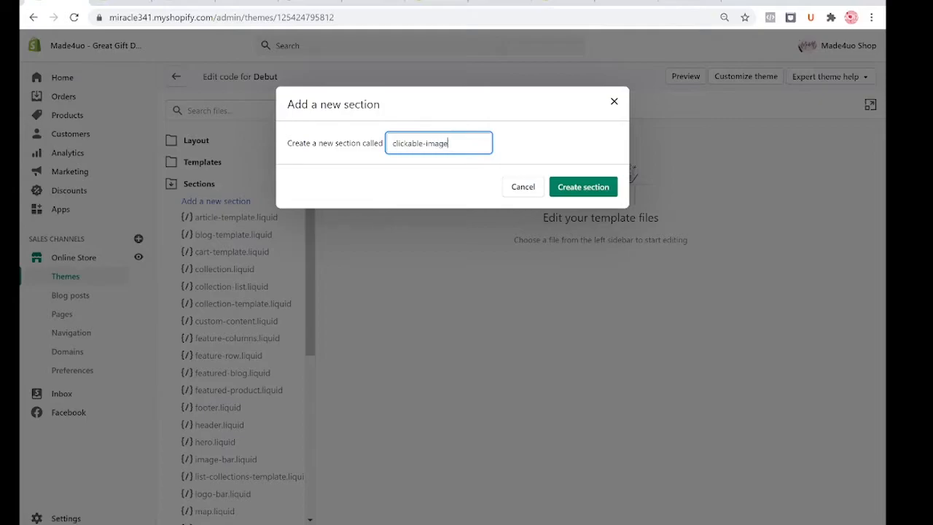
pyautogui.click(582, 187)
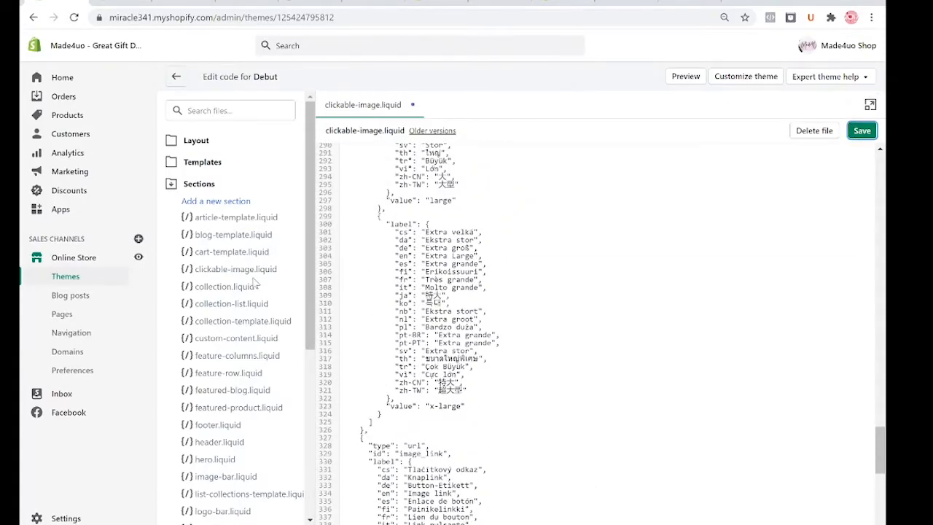
# Save the section code pasted into clickable-image.liquid
pyautogui.click(861, 131)
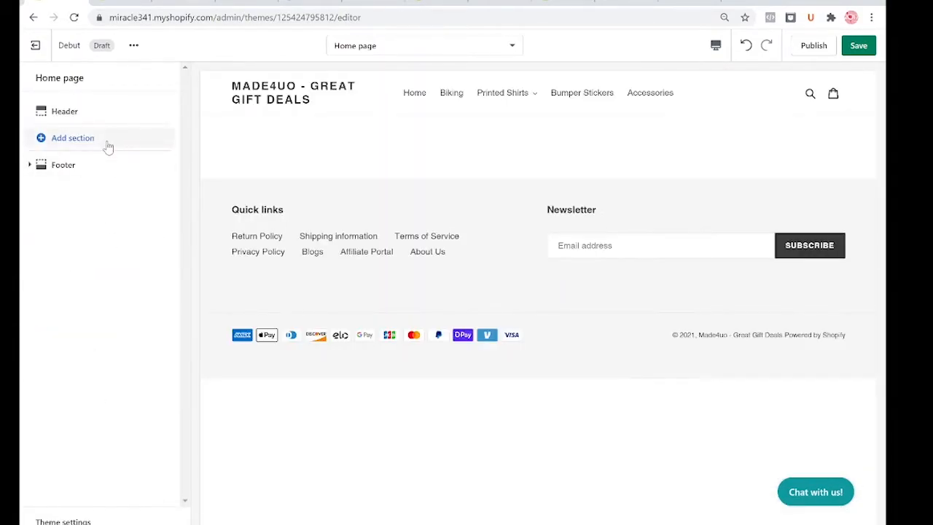
# Add a Clickable Image section to the home page using the Made4Uo logo image
pyautogui.click(72, 138)
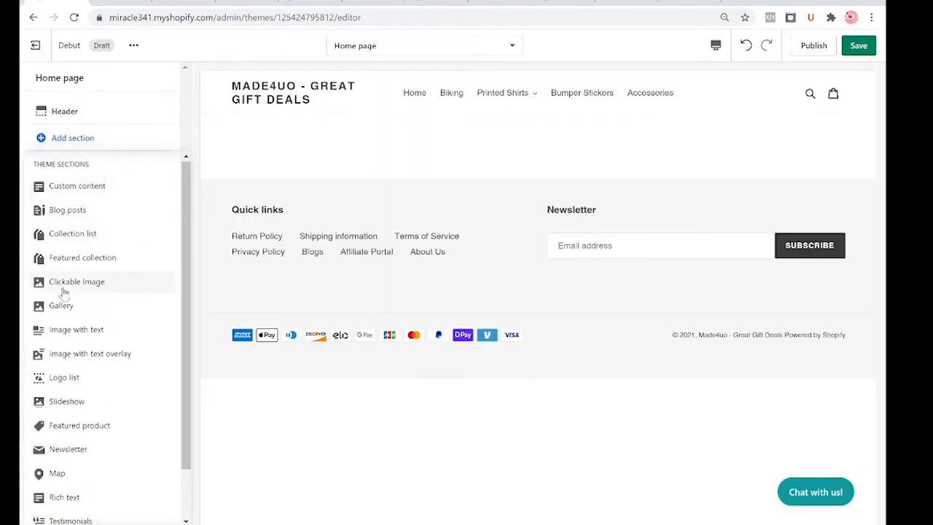
pyautogui.click(77, 282)
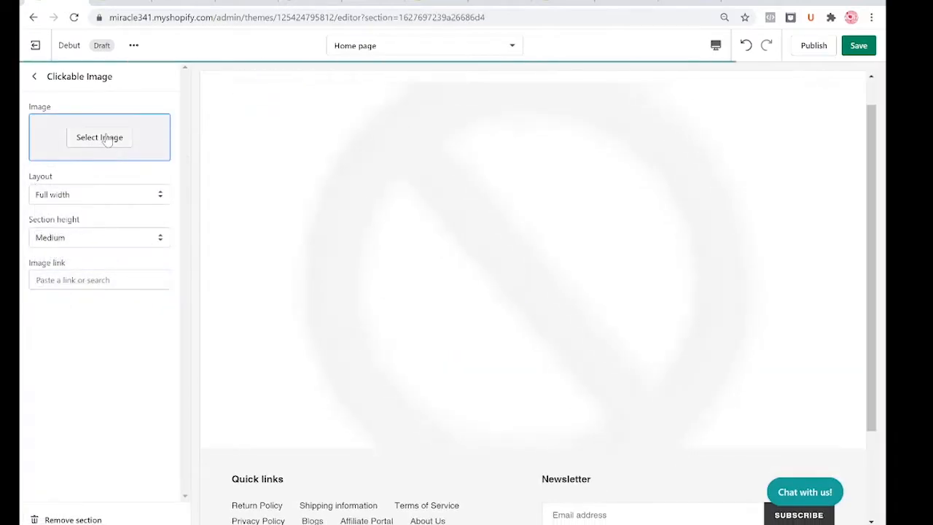
pyautogui.click(99, 137)
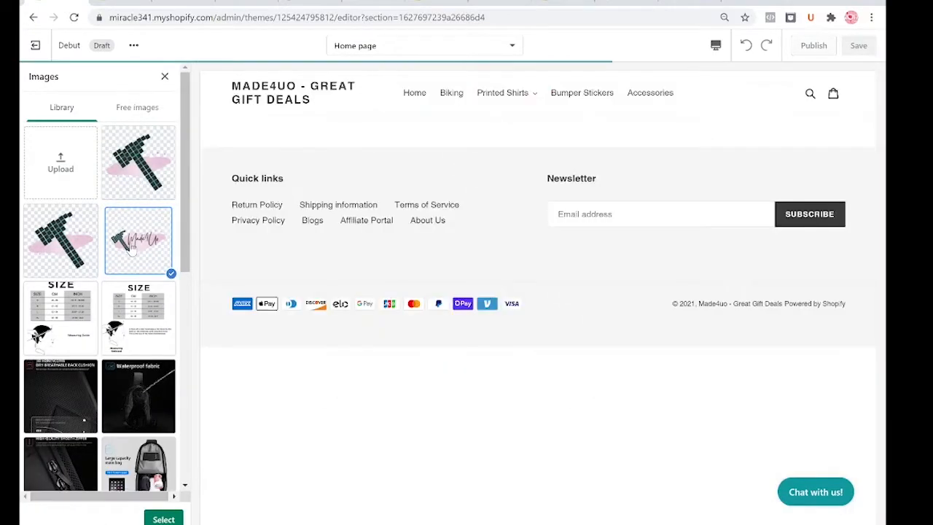
pyautogui.click(181, 518)
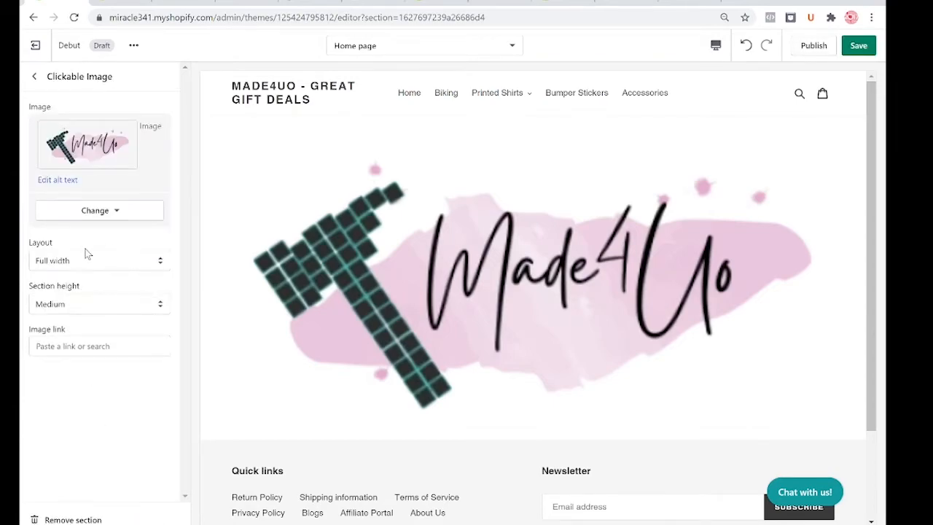
# Save the logo section and set its image link to the Biking collection
pyautogui.click(99, 346)
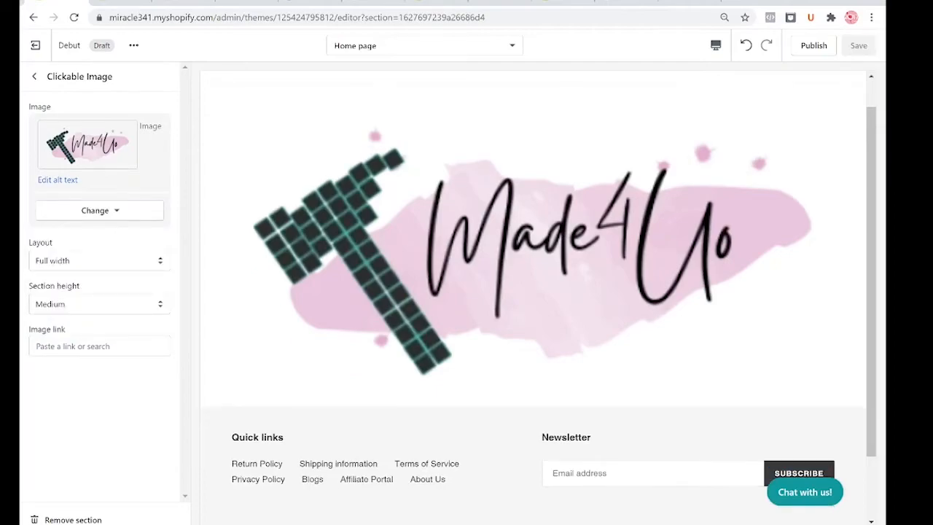
pyautogui.click(99, 346)
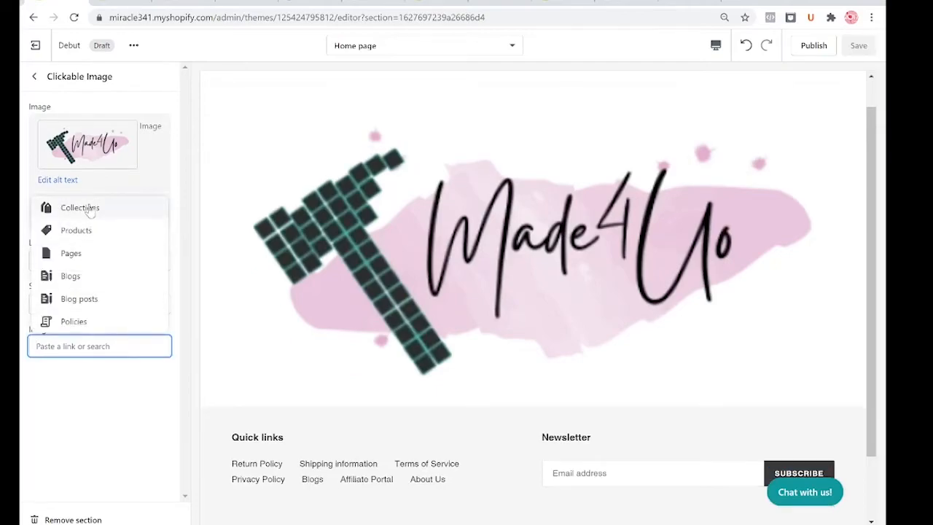
pyautogui.click(79, 208)
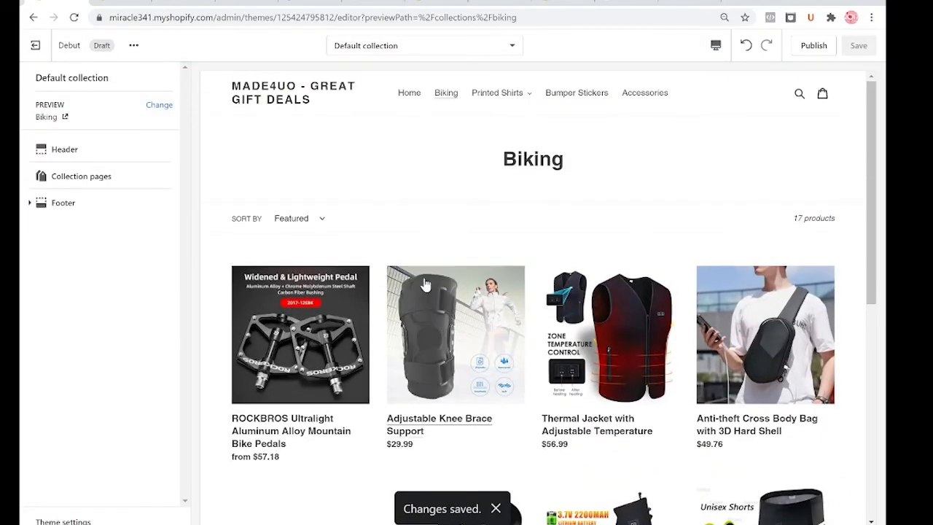
pyautogui.scroll(-3)
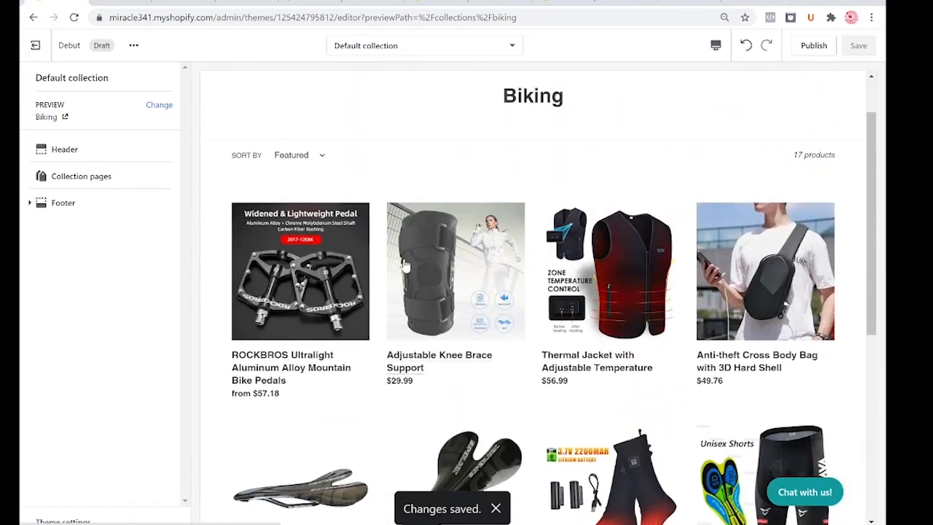